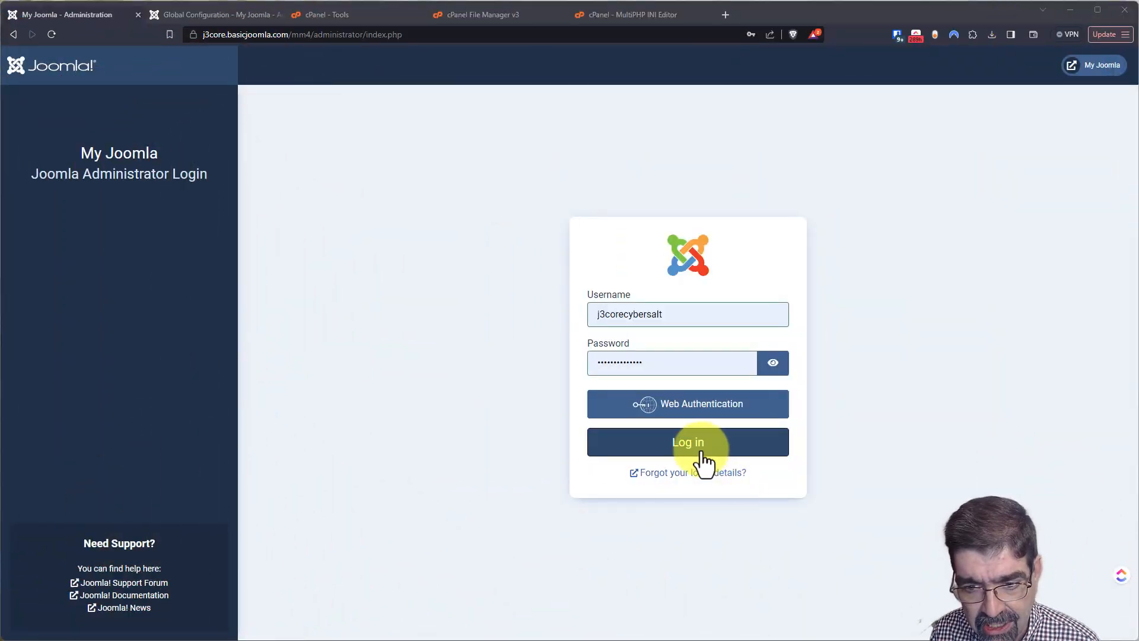
- Log in to the administrator area and scroll through the resulting 500 'Whoops' error page
click(687, 442)
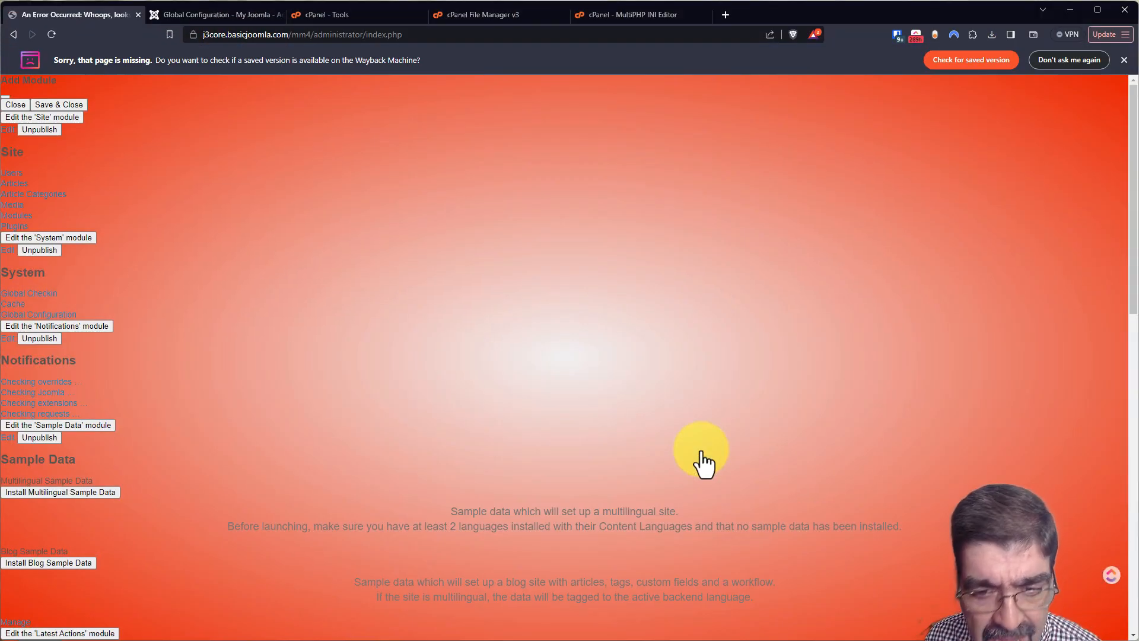
scroll(down, 3)
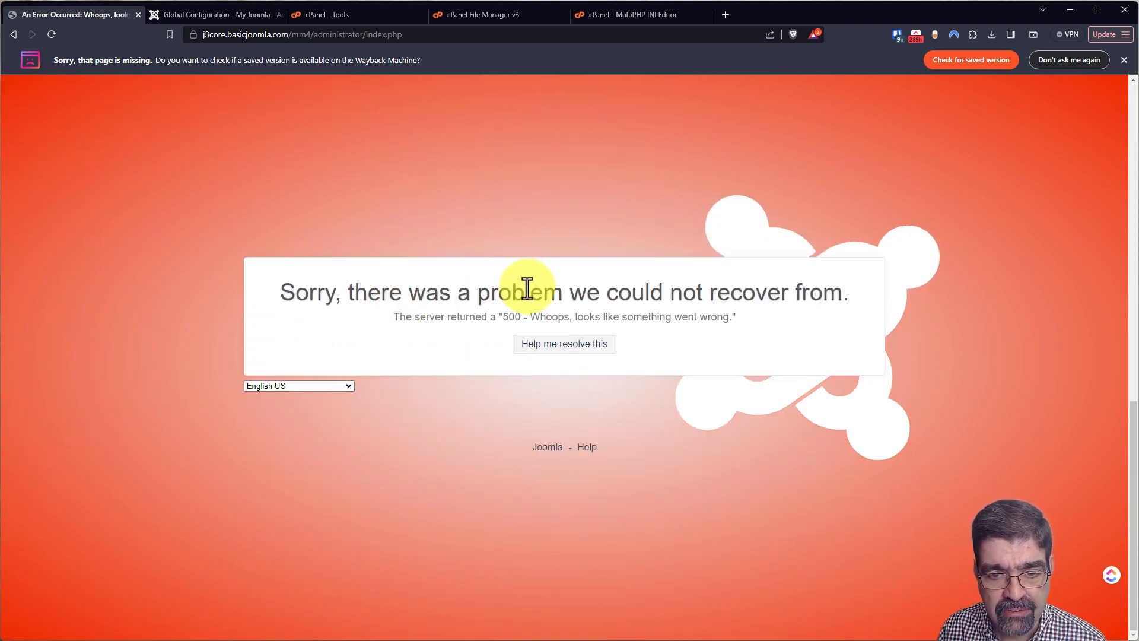
mouse_move(676, 321)
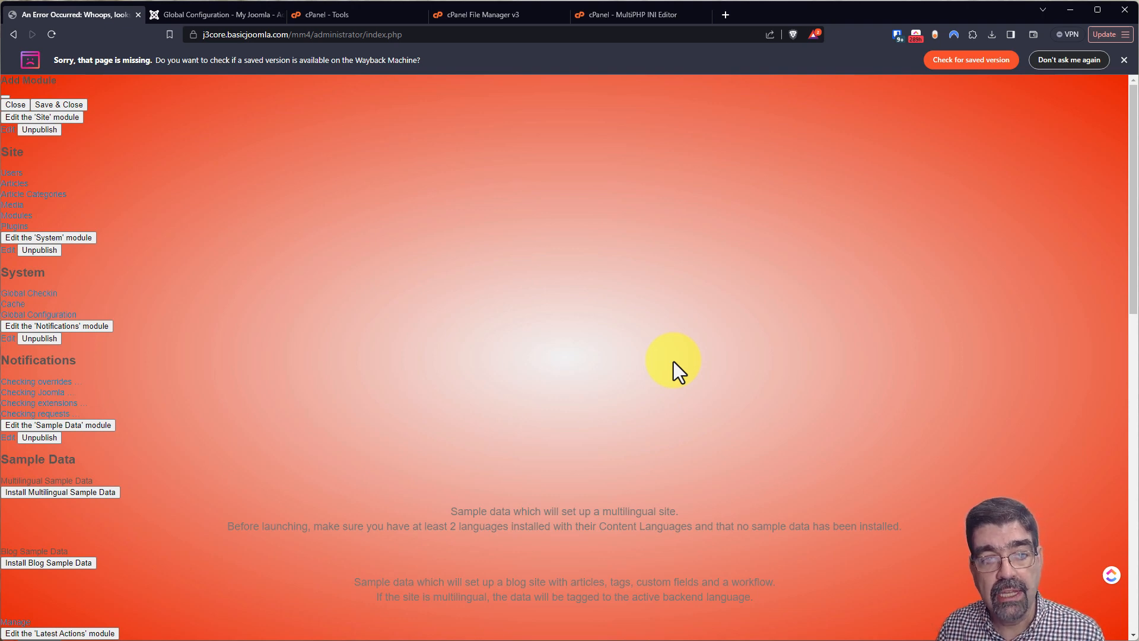
mouse_move(577, 380)
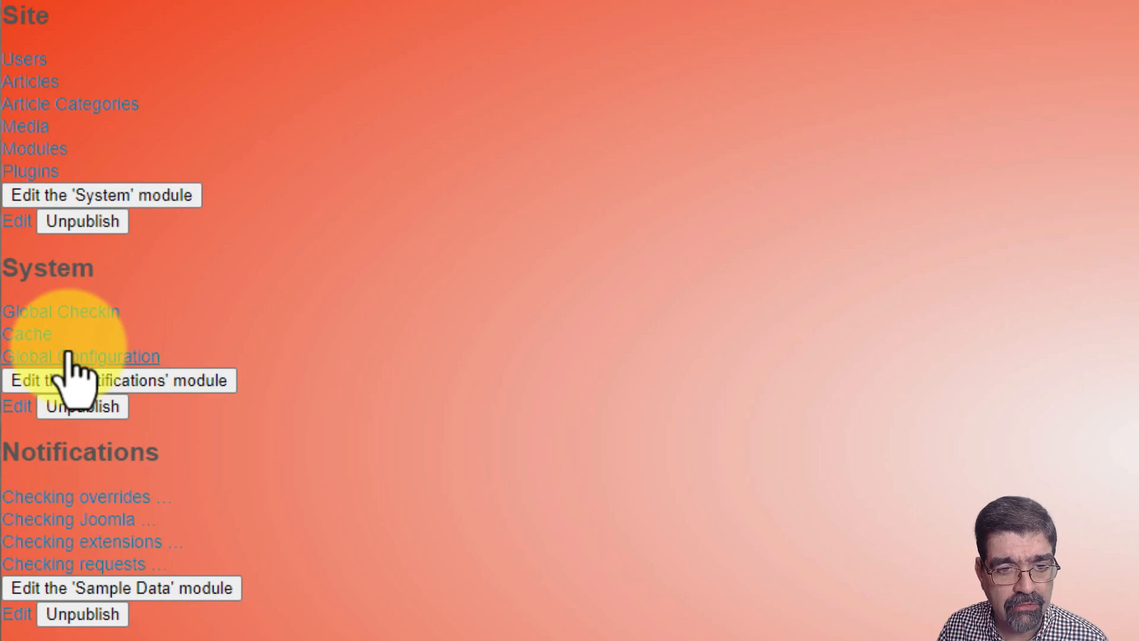
- In Global Configuration set Error Reporting to Maximum and enable Debug System
click(79, 356)
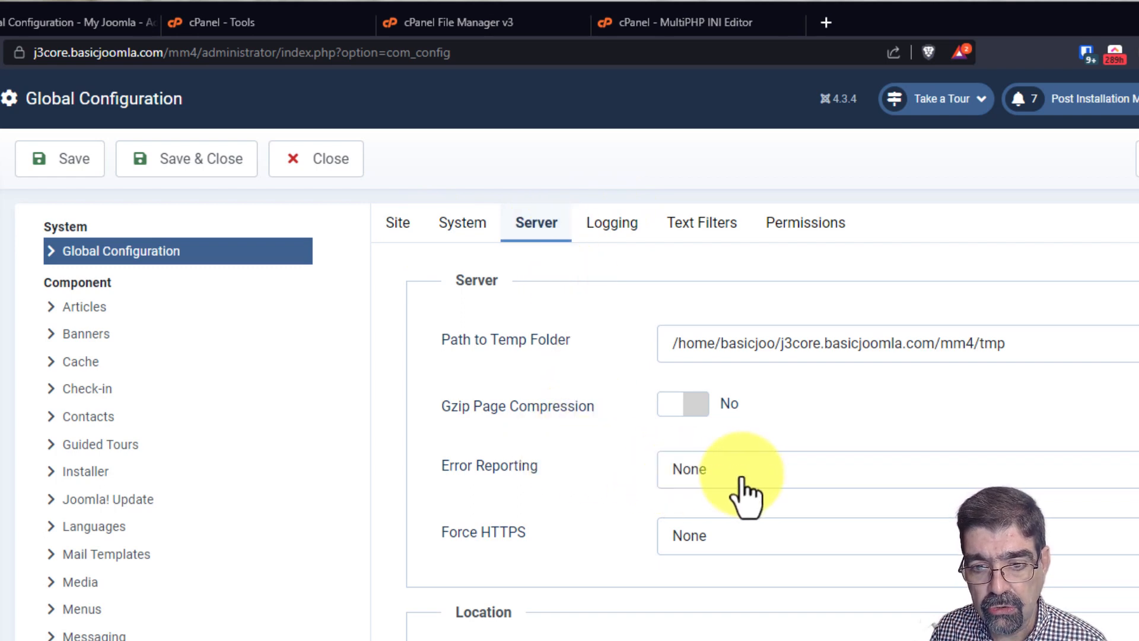
click(738, 469)
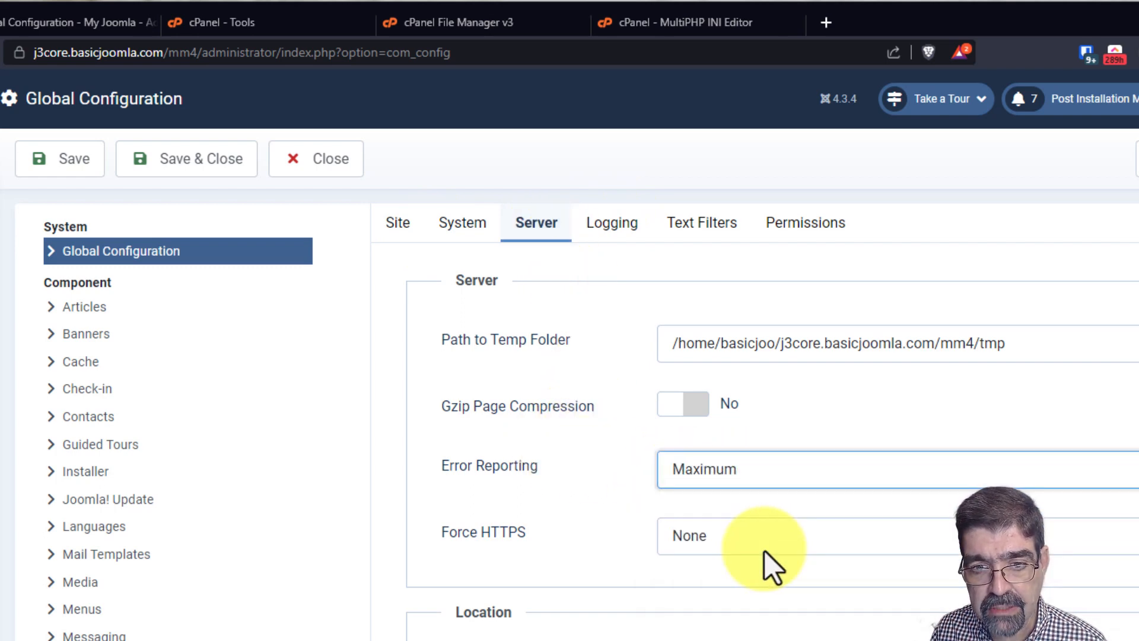
click(462, 223)
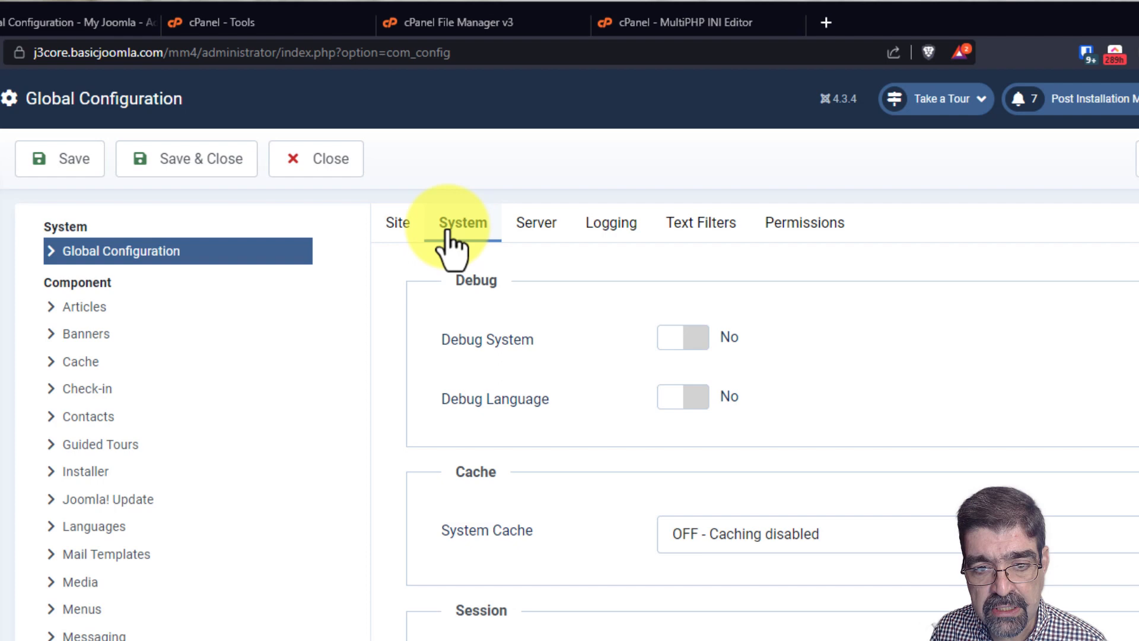
click(682, 337)
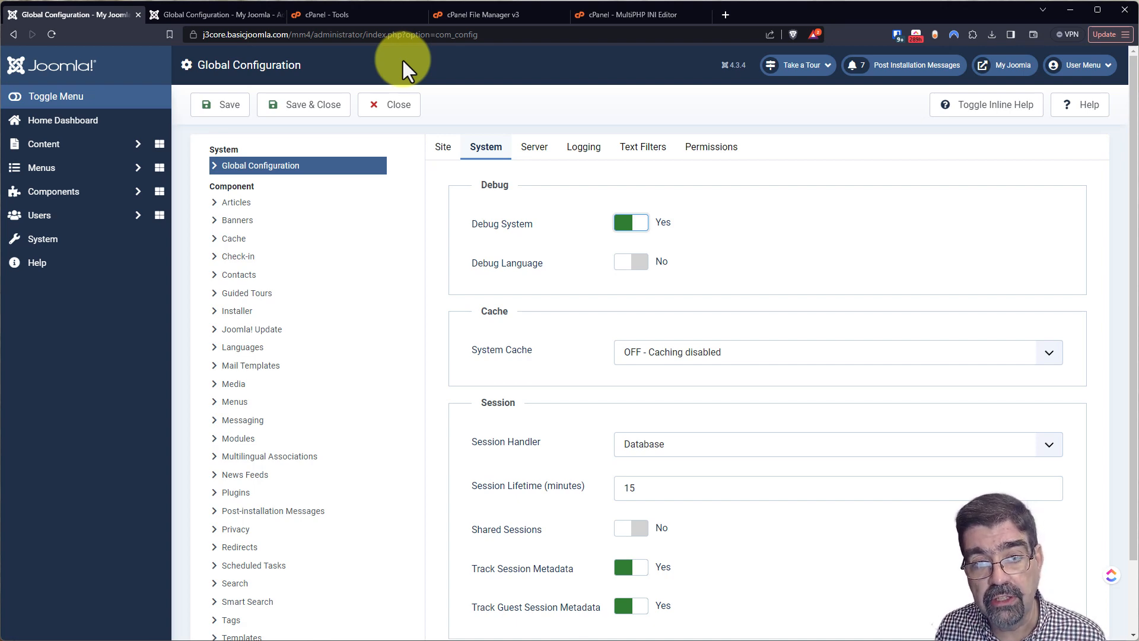
- Switch to cPanel and launch the File Manager for the site's files
click(336, 15)
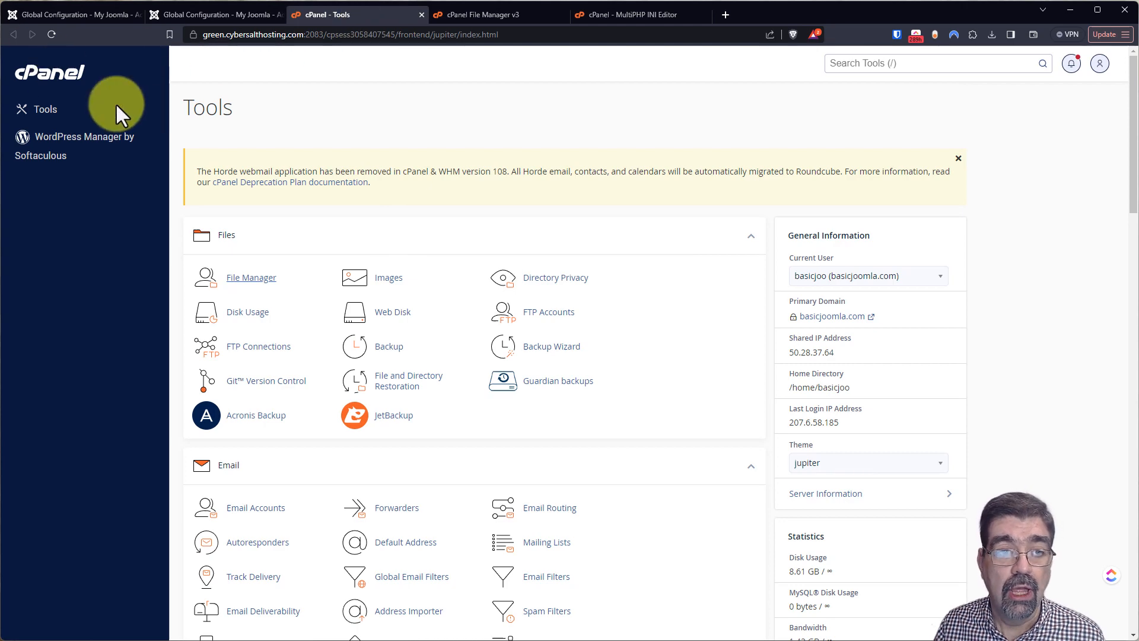
mouse_move(242, 295)
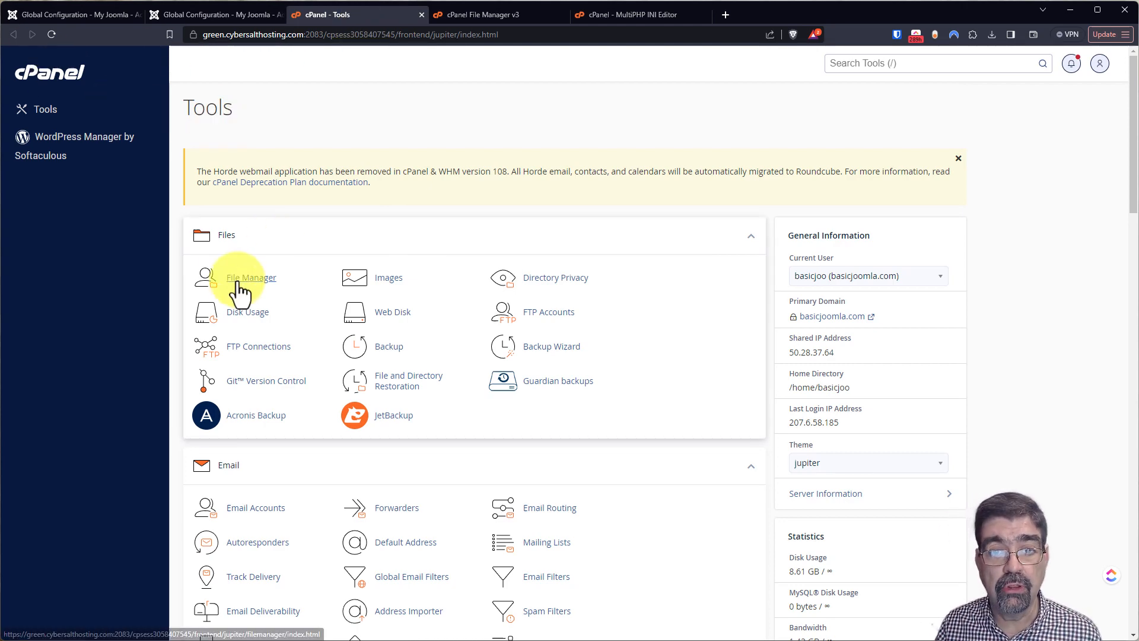
click(251, 277)
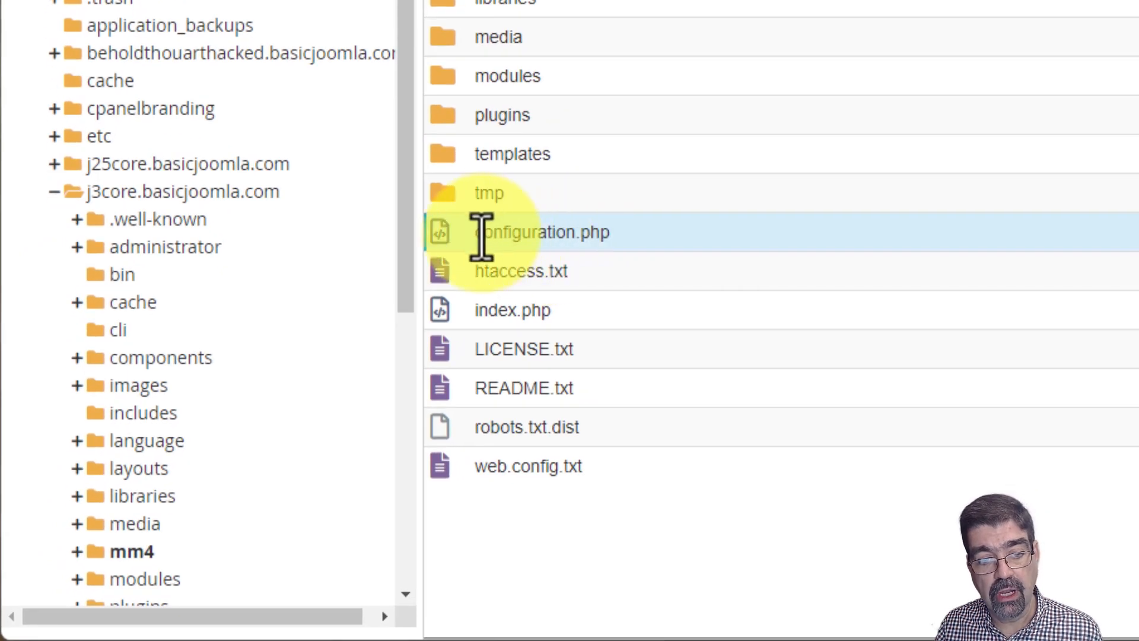
- Edit configuration.php so $debug is true and save the change
right_click(541, 232)
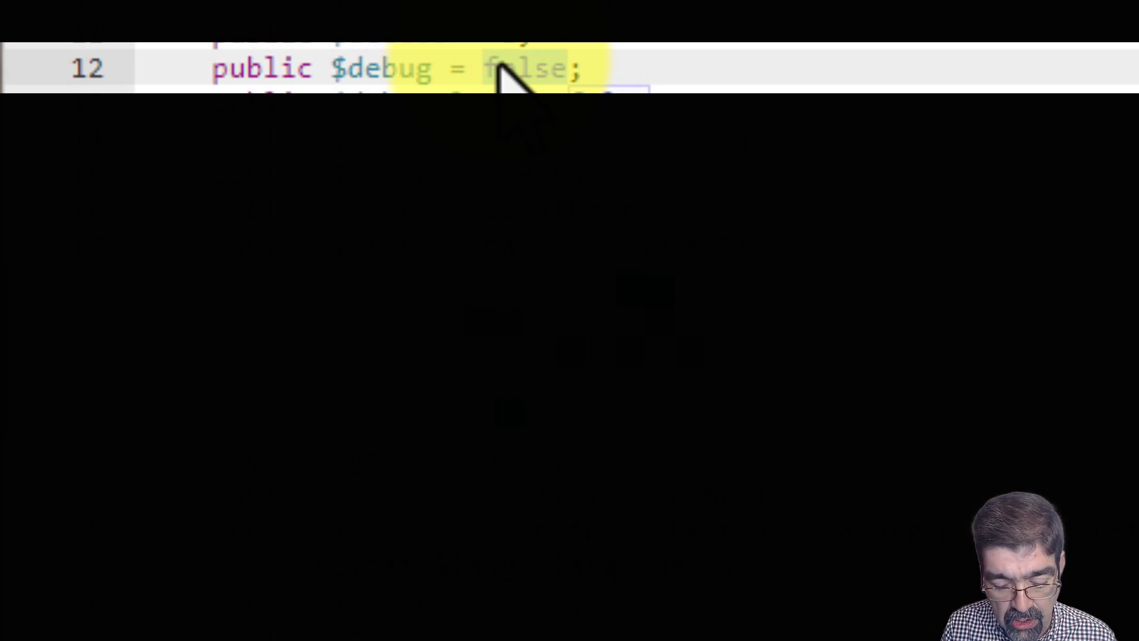
text(true)
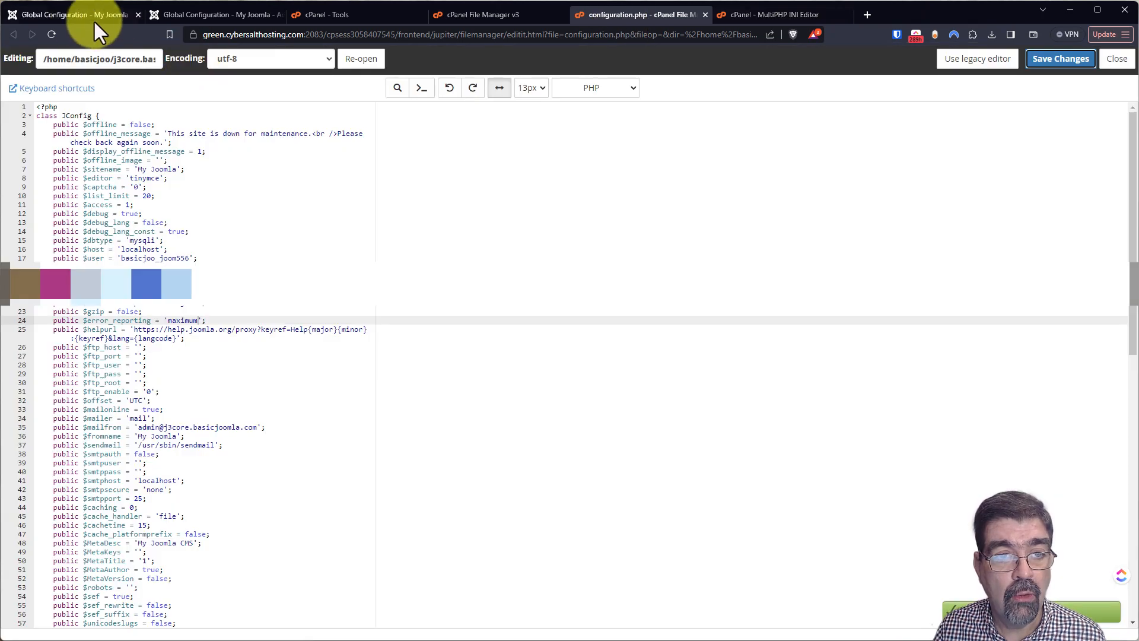
- Reload the administrator page to reveal the compile error traced to mod_jagoogle_analytics Utils.php line 67
click(216, 15)
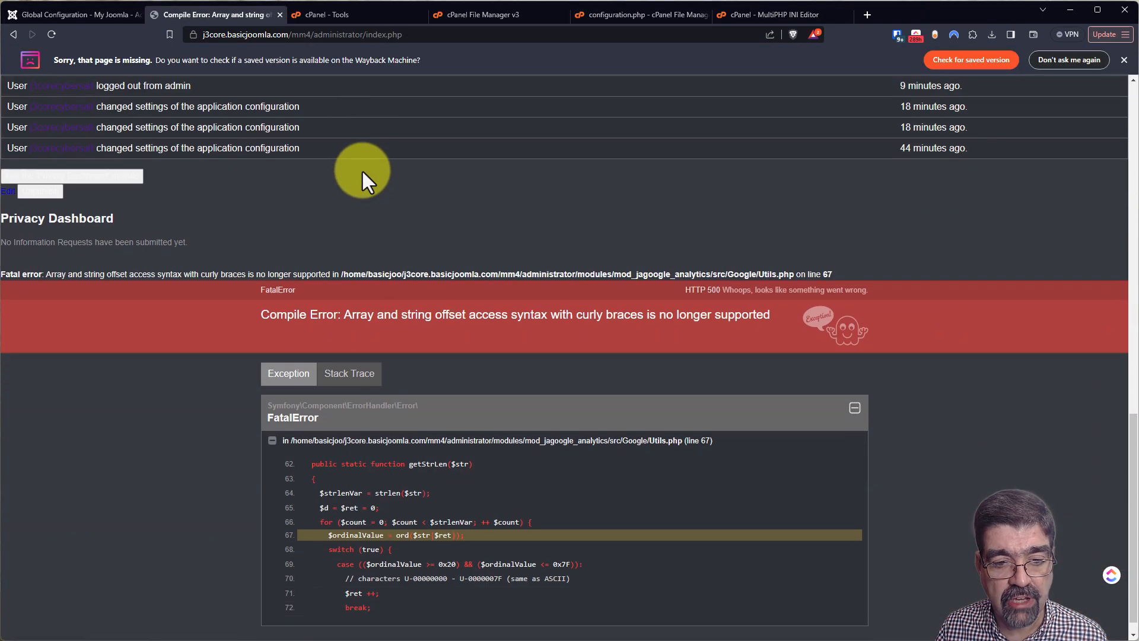
scroll(down, 3)
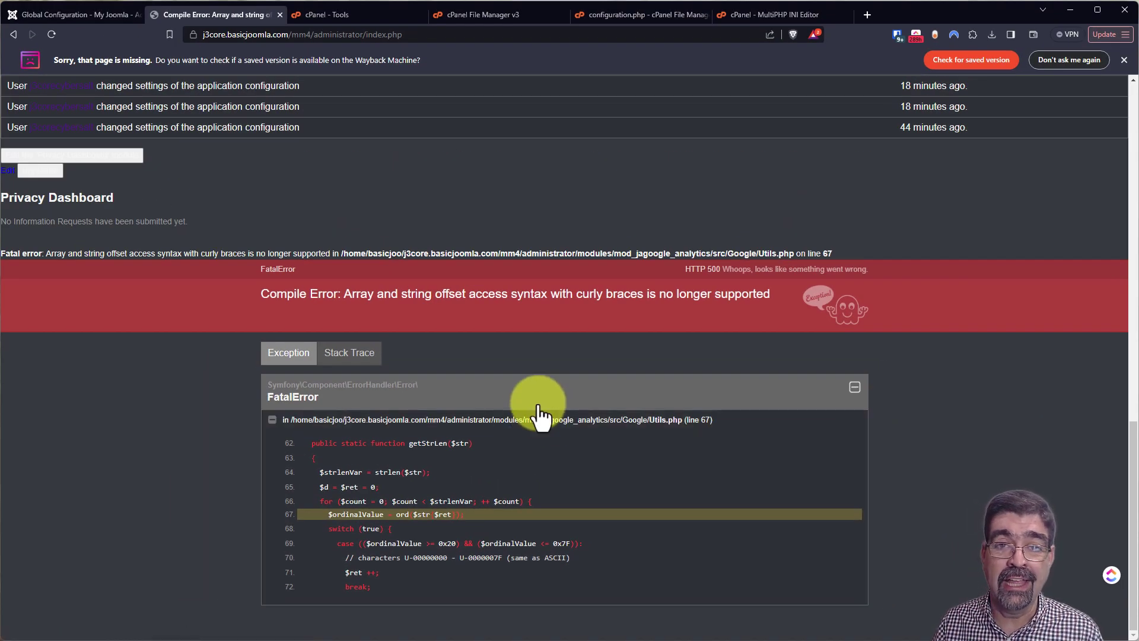
mouse_move(540, 378)
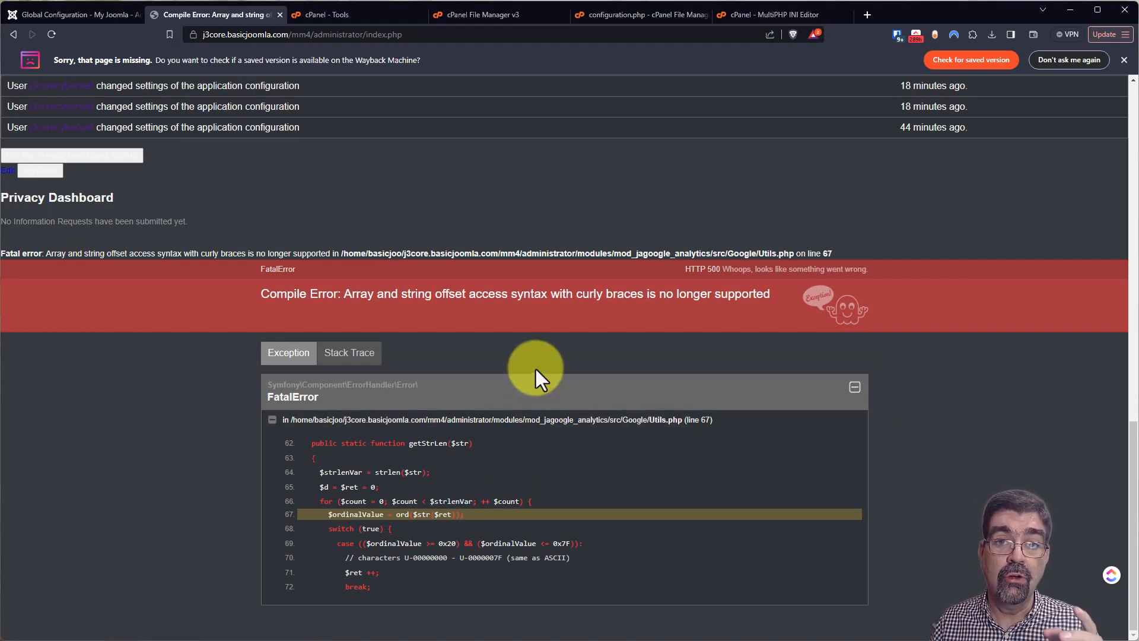
mouse_move(752, 18)
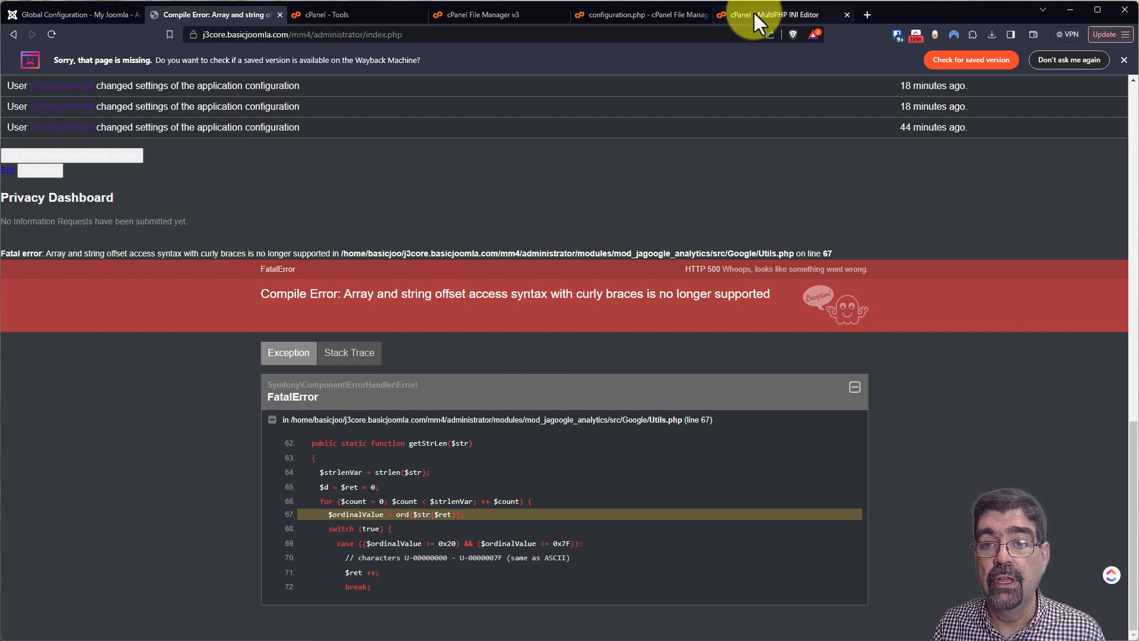
mouse_move(761, 19)
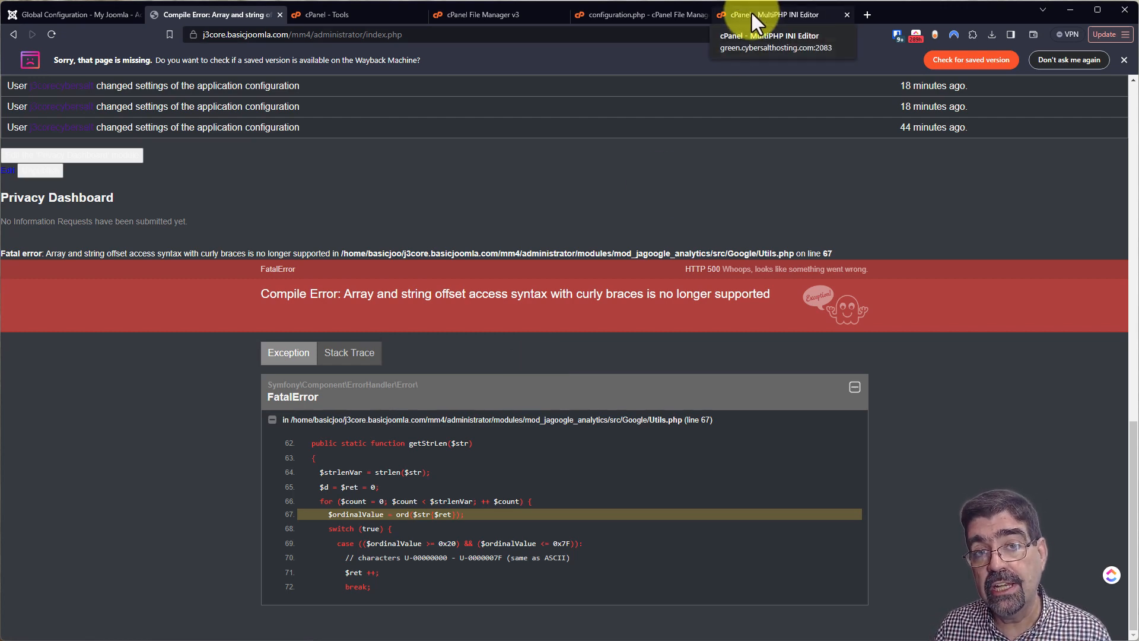
- In MultiPHP INI Editor enable display_errors for j3core.basicjoomla.com and apply
click(775, 15)
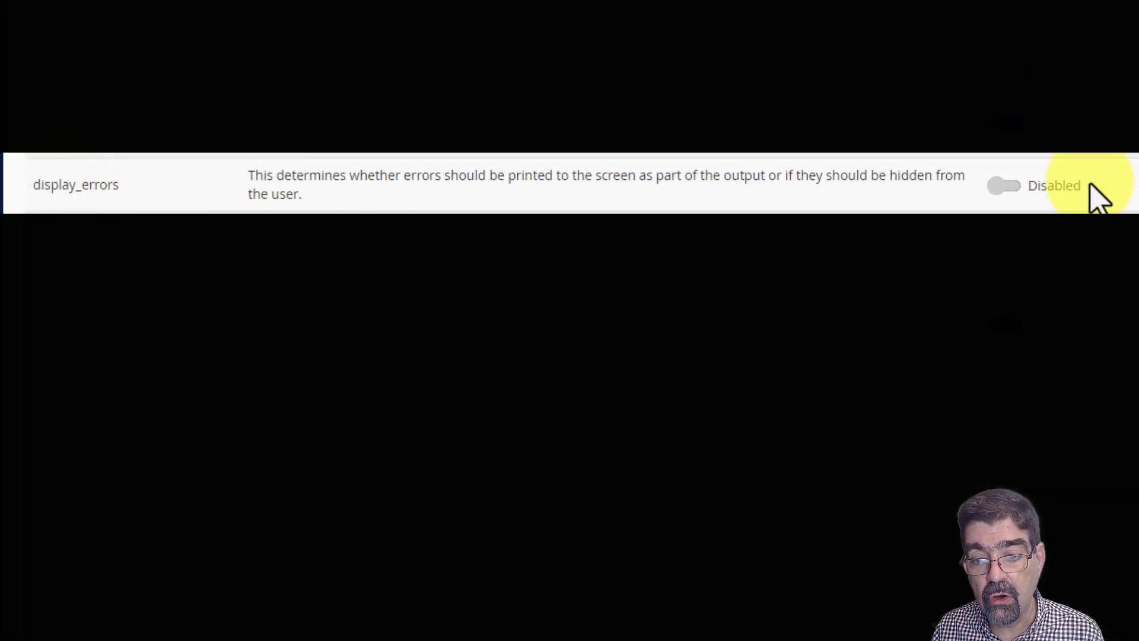
click(1004, 185)
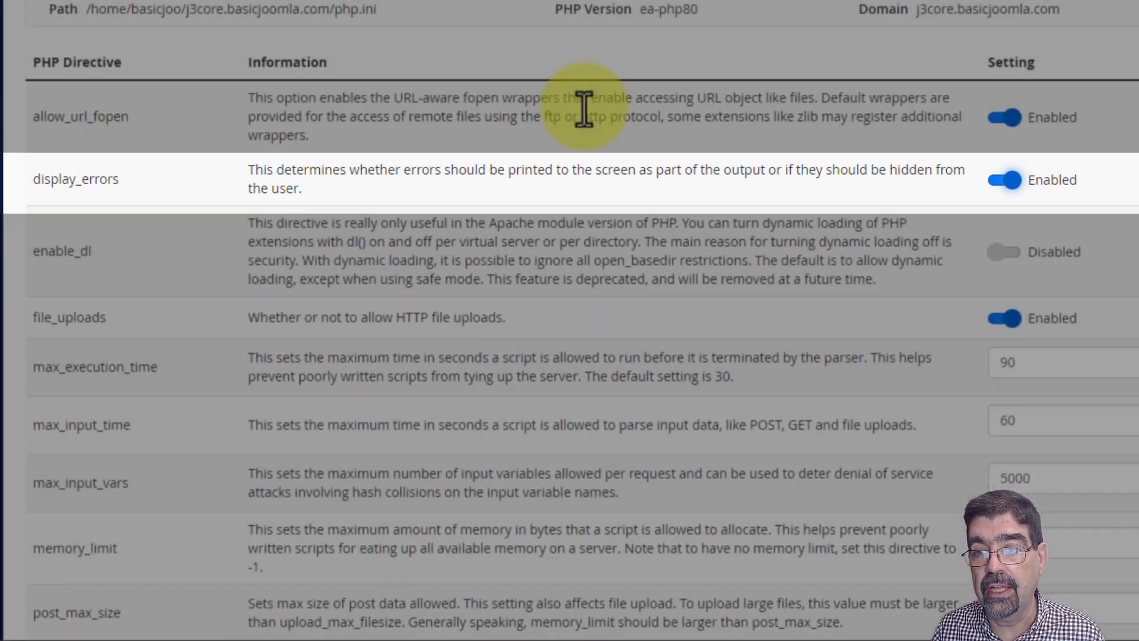
scroll(down, 3)
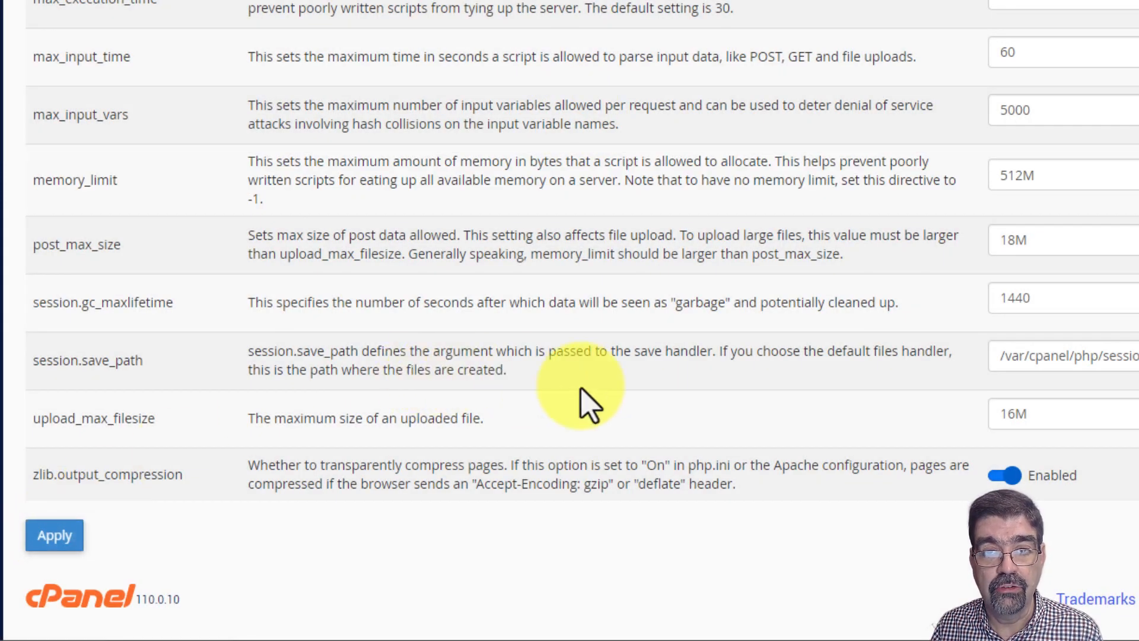